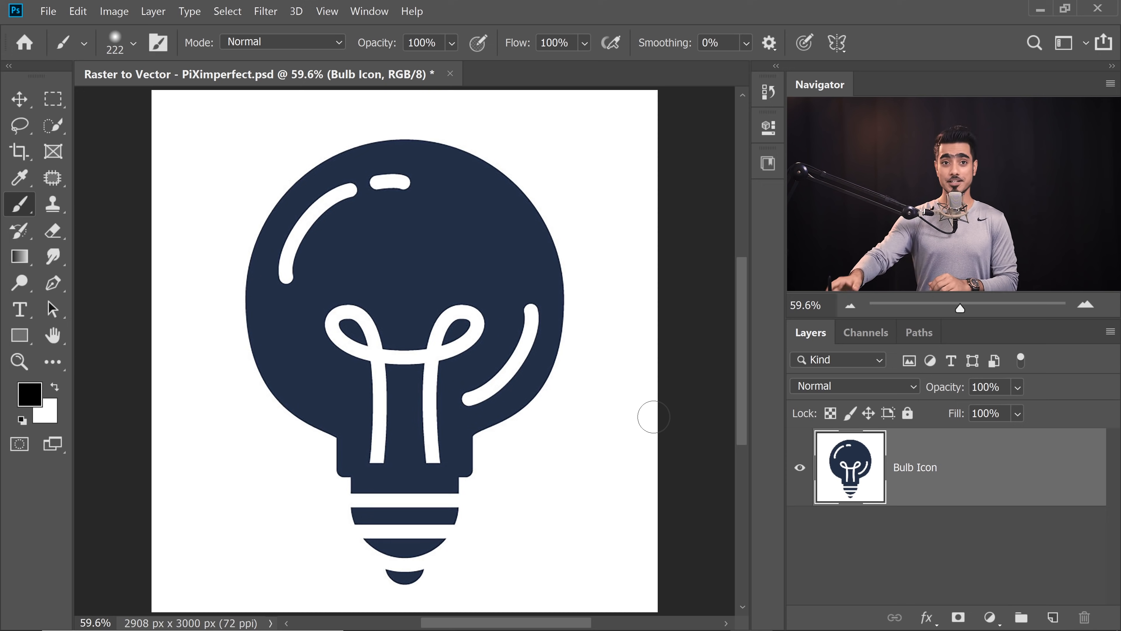
{"action": "mouse_move", "coordinate": [425, 388]}
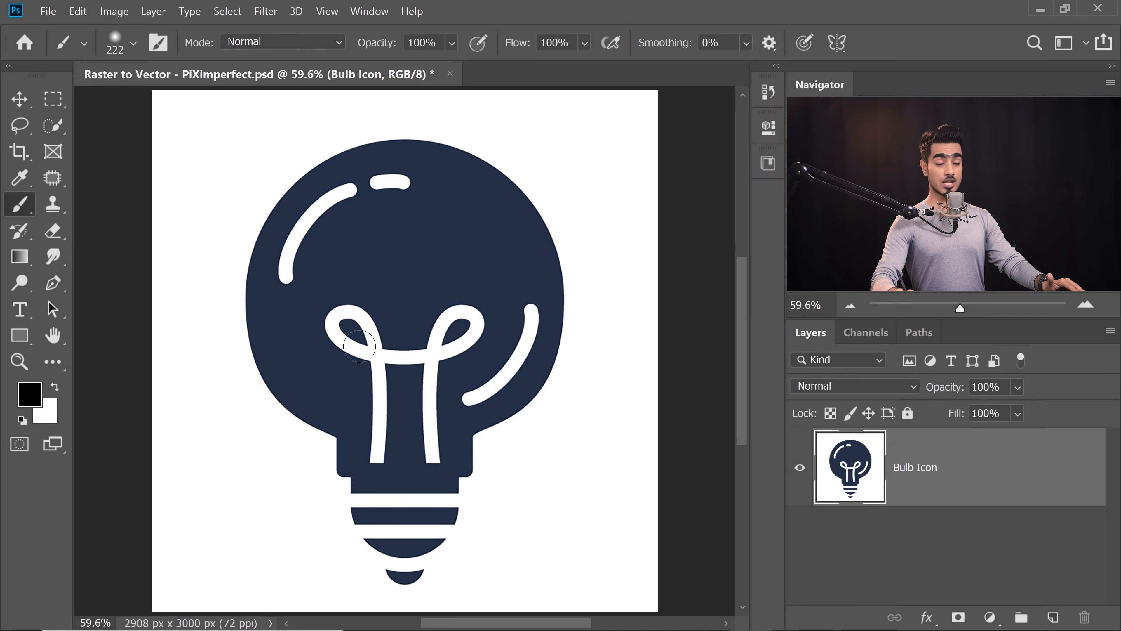
- Show the Libraries panel from the Window menu, revealing an empty library
{"action": "left_click", "coordinate": [369, 11]}
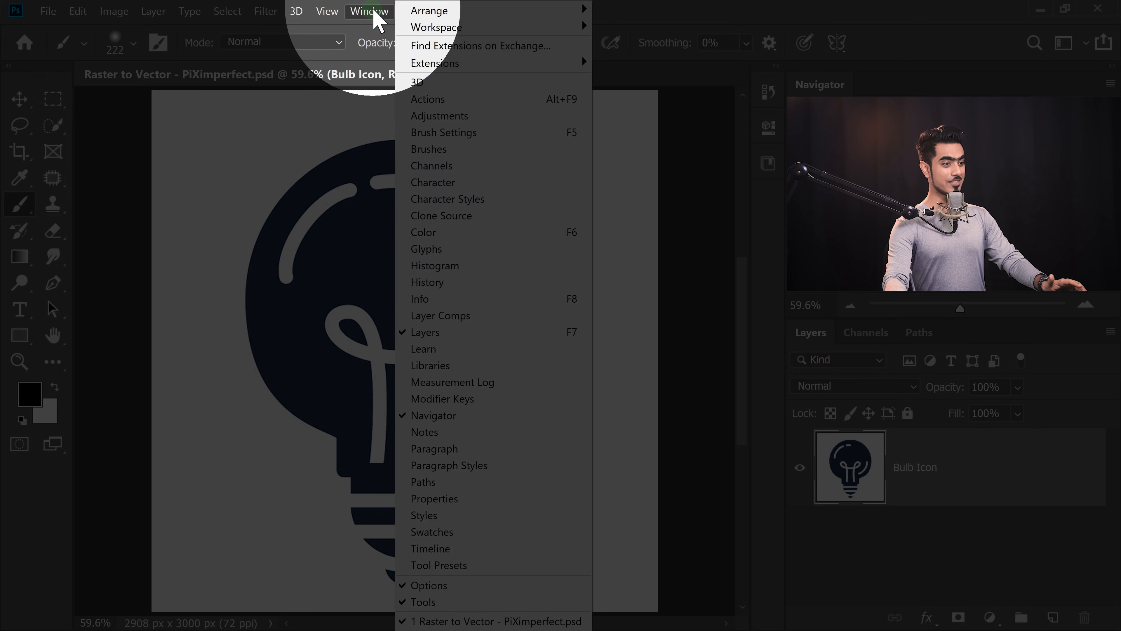
{"action": "mouse_move", "coordinate": [429, 366]}
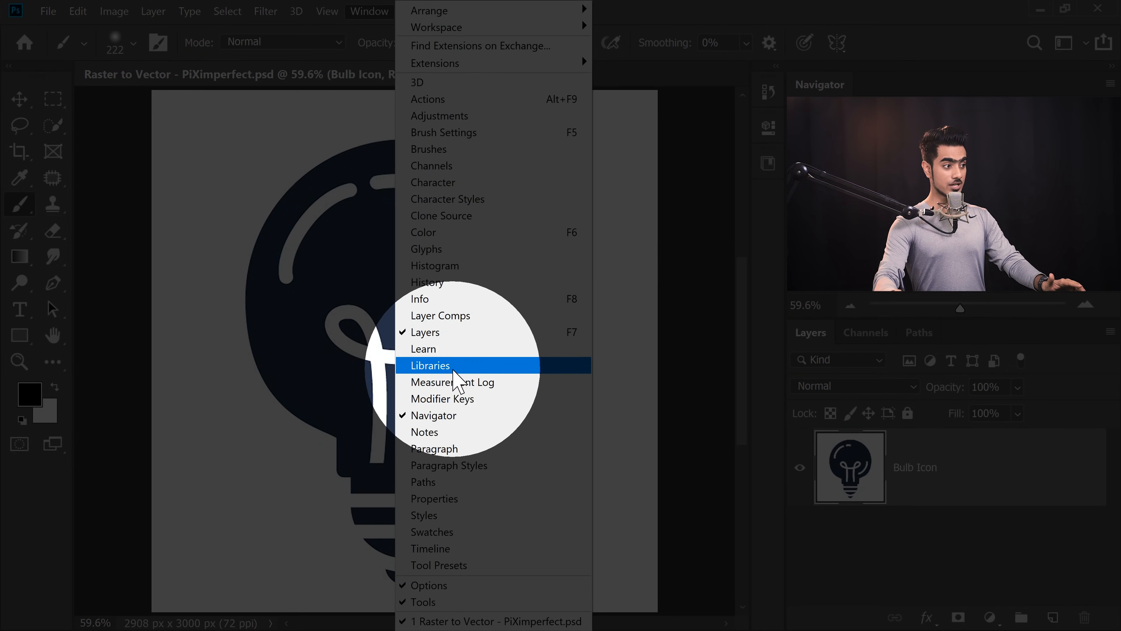
{"action": "left_click", "coordinate": [429, 366]}
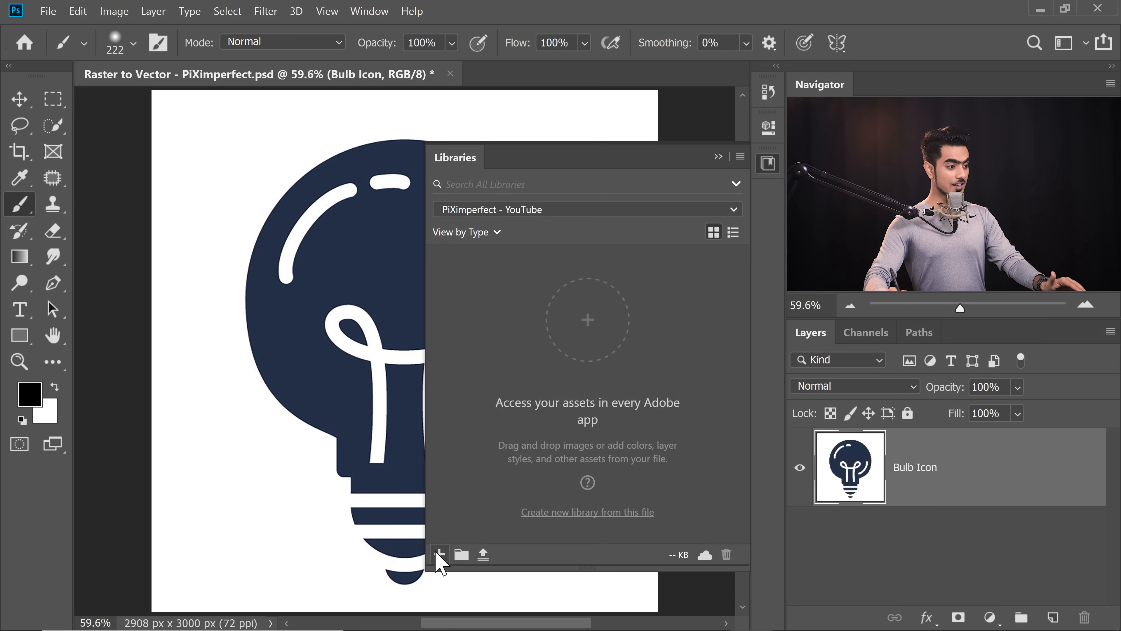
- Start Create From Image on the bulb and settle the pattern preview scale at 1.5
{"action": "left_click", "coordinate": [439, 555]}
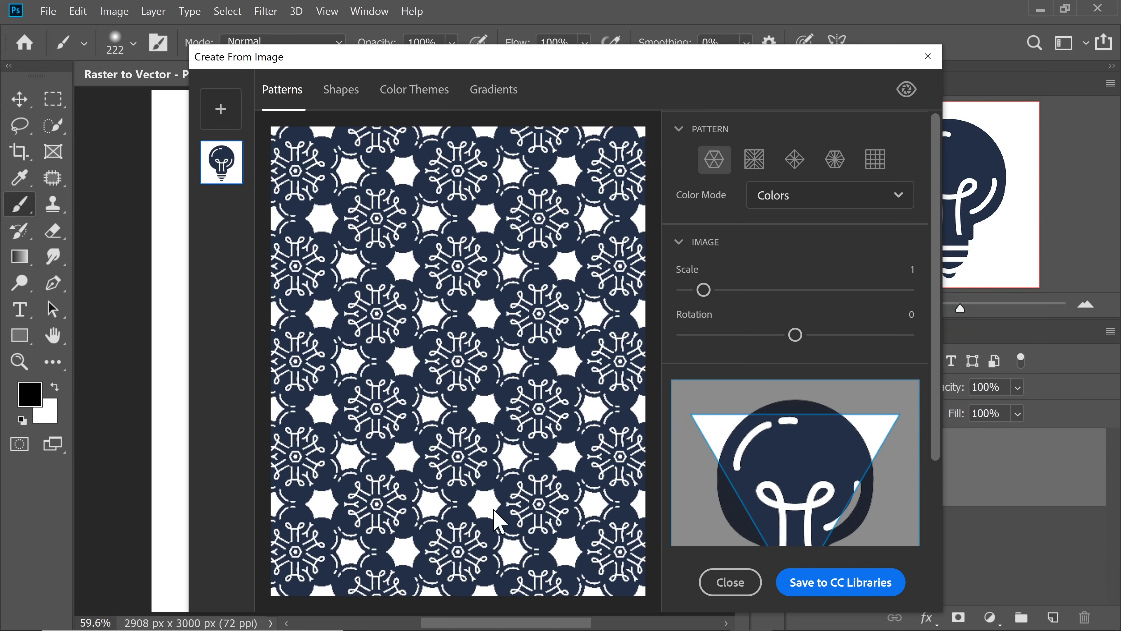
{"action": "left_click_drag", "start_coordinate": [695, 290], "coordinate": [807, 290]}
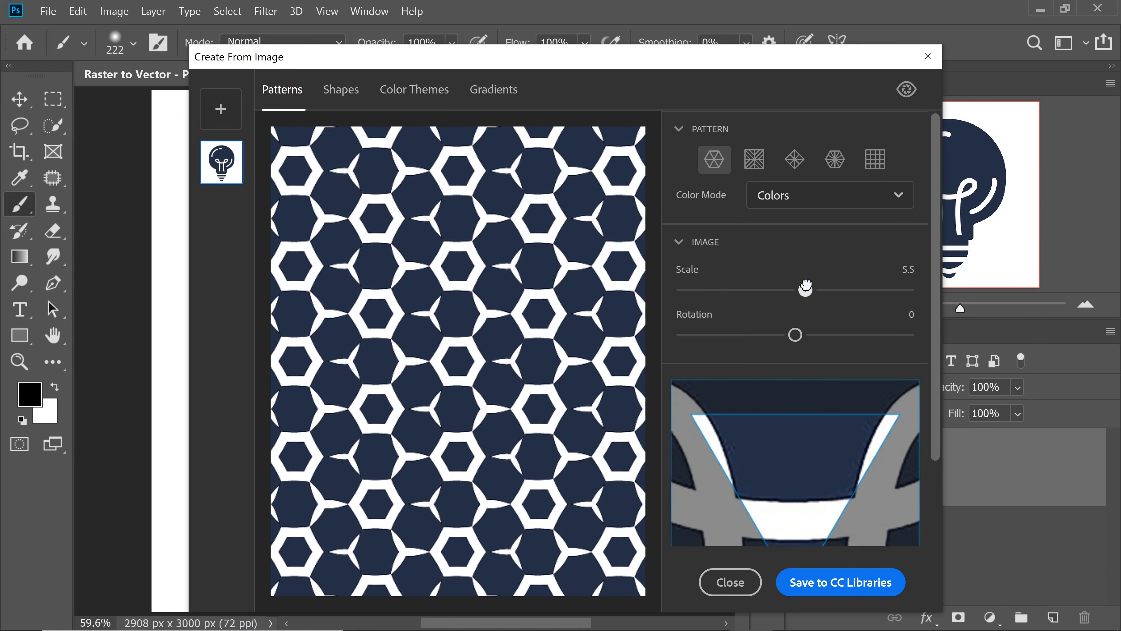
{"action": "left_click_drag", "start_coordinate": [806, 288], "coordinate": [714, 288]}
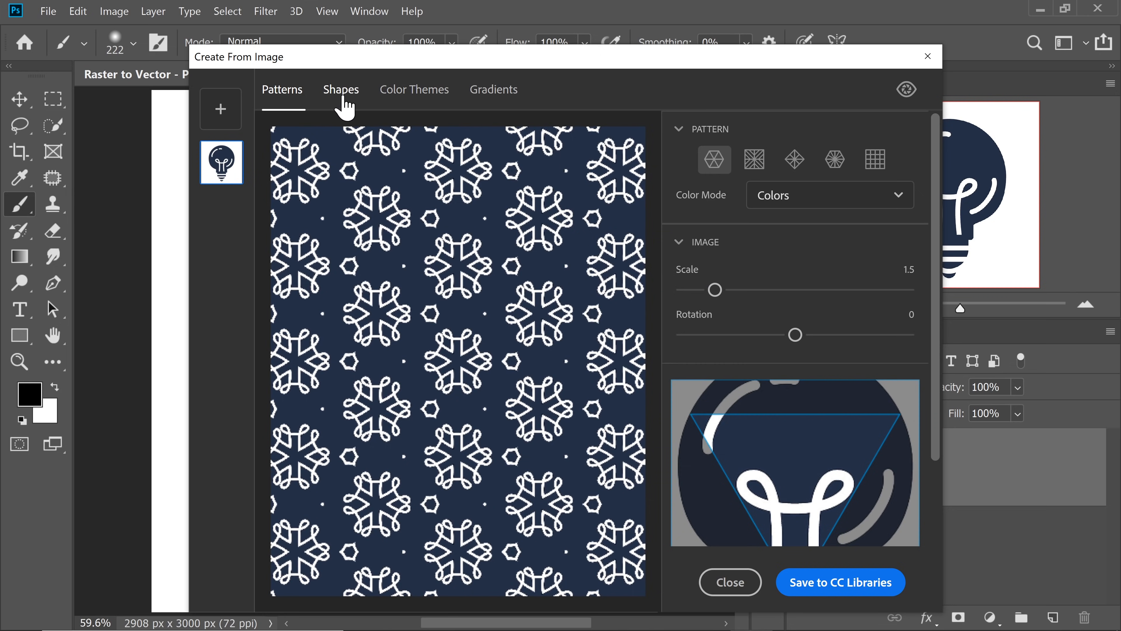
- Trace the bulb as a shape at detail 89 and save it to CC Libraries
{"action": "left_click", "coordinate": [340, 89]}
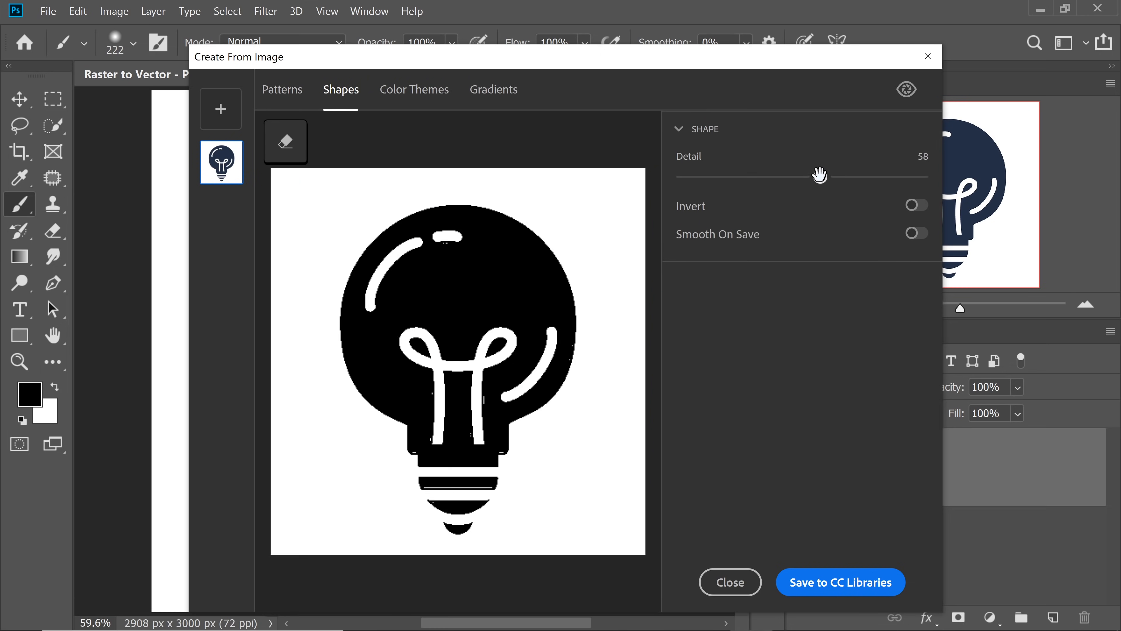
{"action": "left_click_drag", "start_coordinate": [820, 175], "coordinate": [893, 175]}
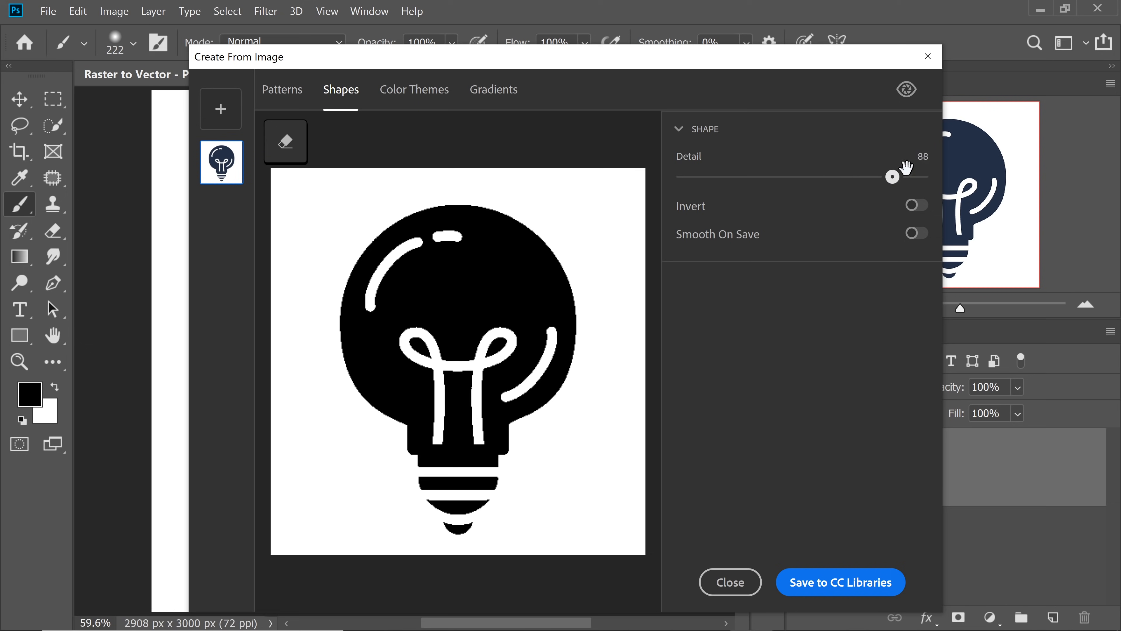
{"action": "left_click_drag", "start_coordinate": [893, 173], "coordinate": [898, 173]}
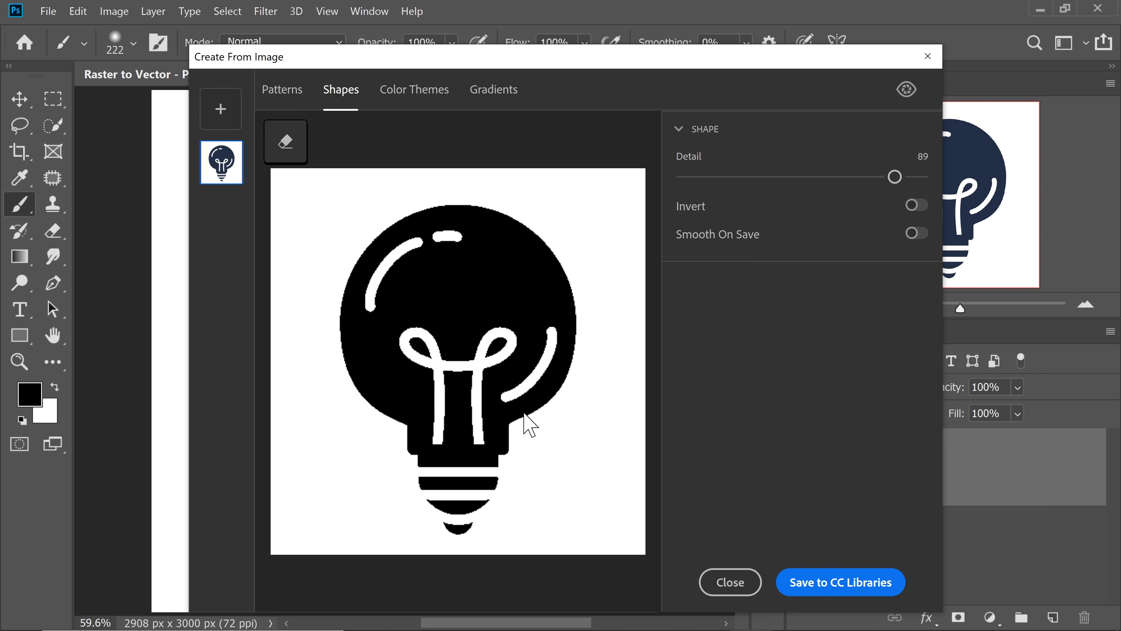
{"action": "mouse_move", "coordinate": [707, 299]}
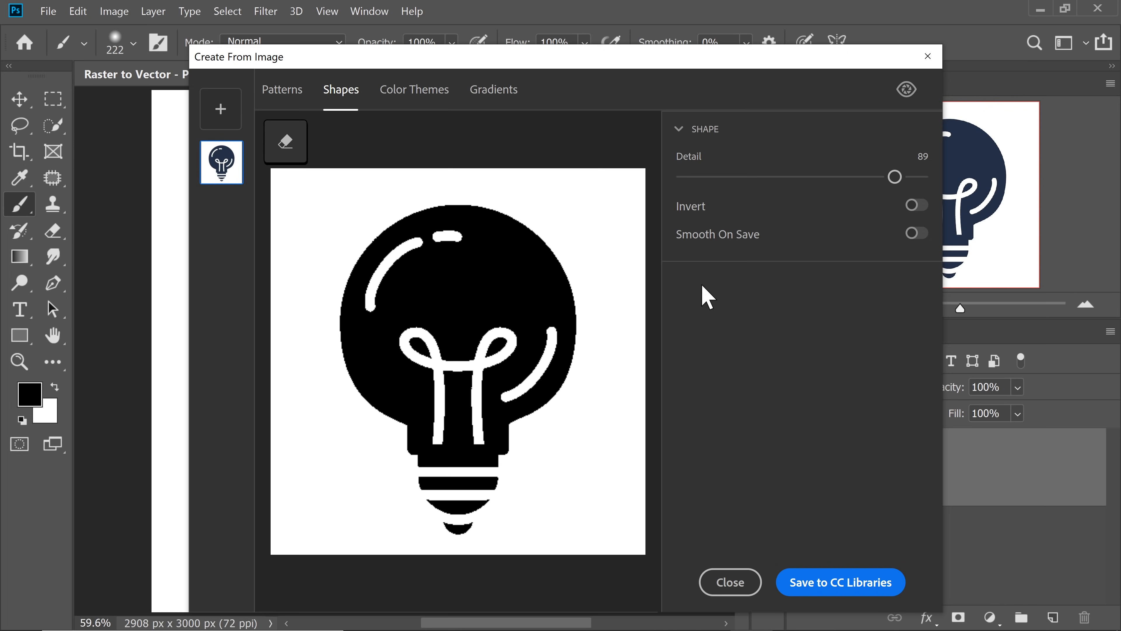
{"action": "mouse_move", "coordinate": [907, 254]}
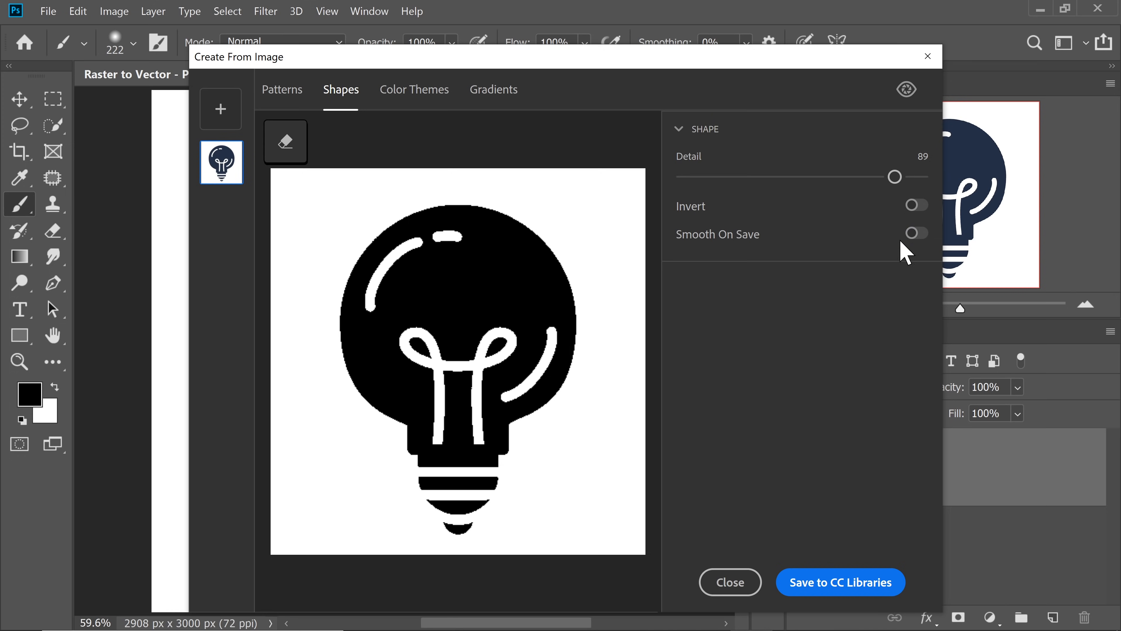
{"action": "mouse_move", "coordinate": [828, 593]}
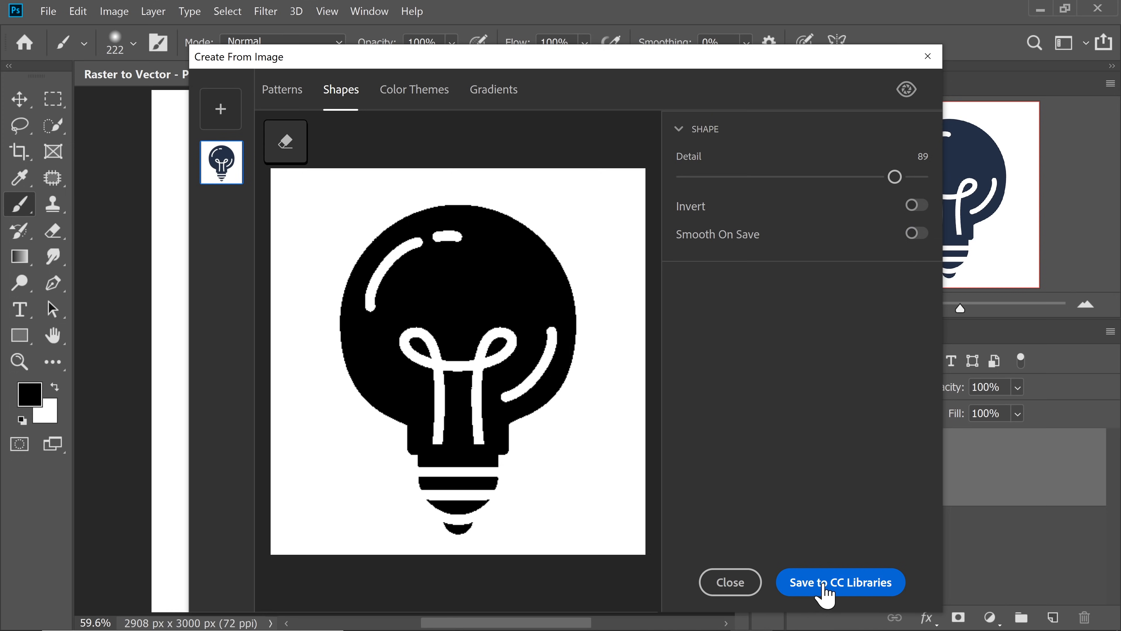
{"action": "left_click", "coordinate": [841, 582]}
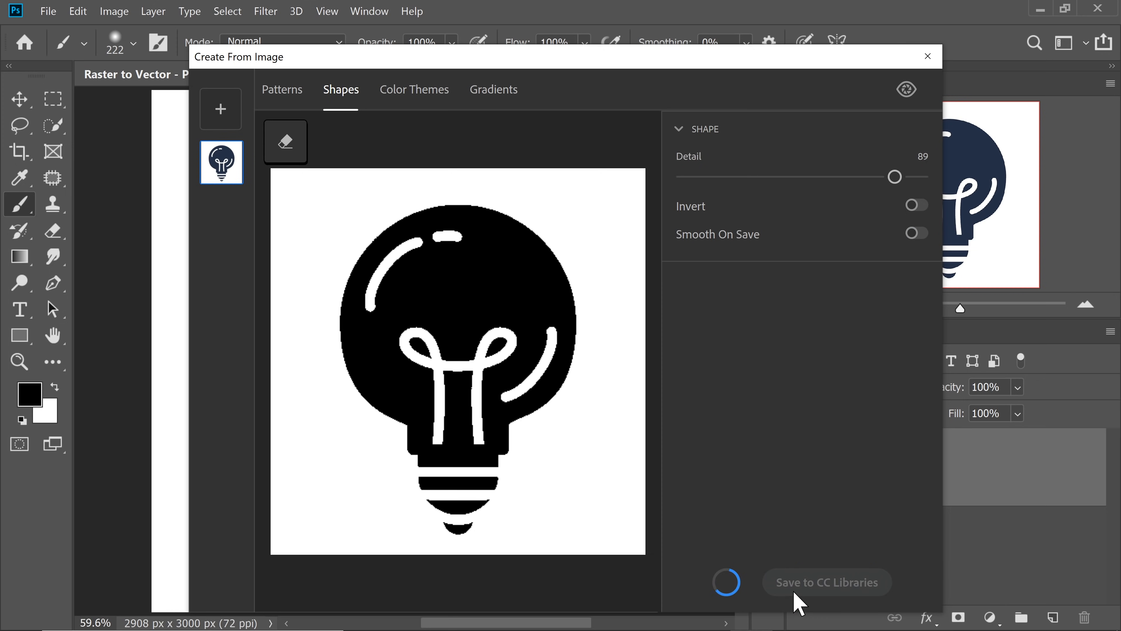
{"action": "left_click", "coordinate": [826, 582]}
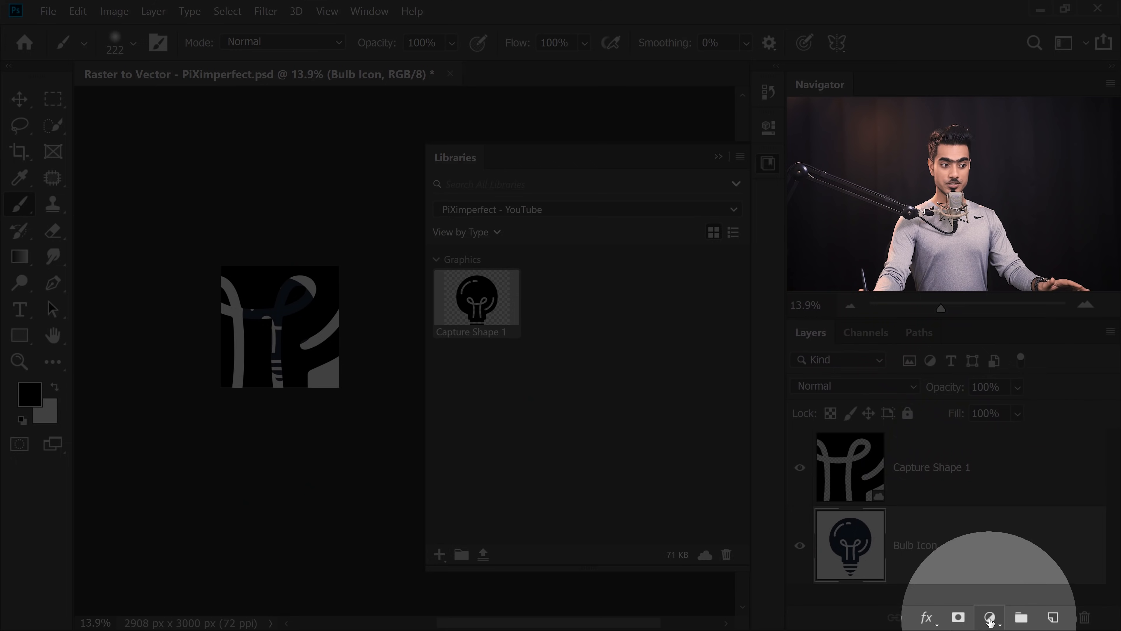
- Add a solid colour fill layer over the placed Capture Shape 1, then undo it
{"action": "left_click", "coordinate": [989, 617]}
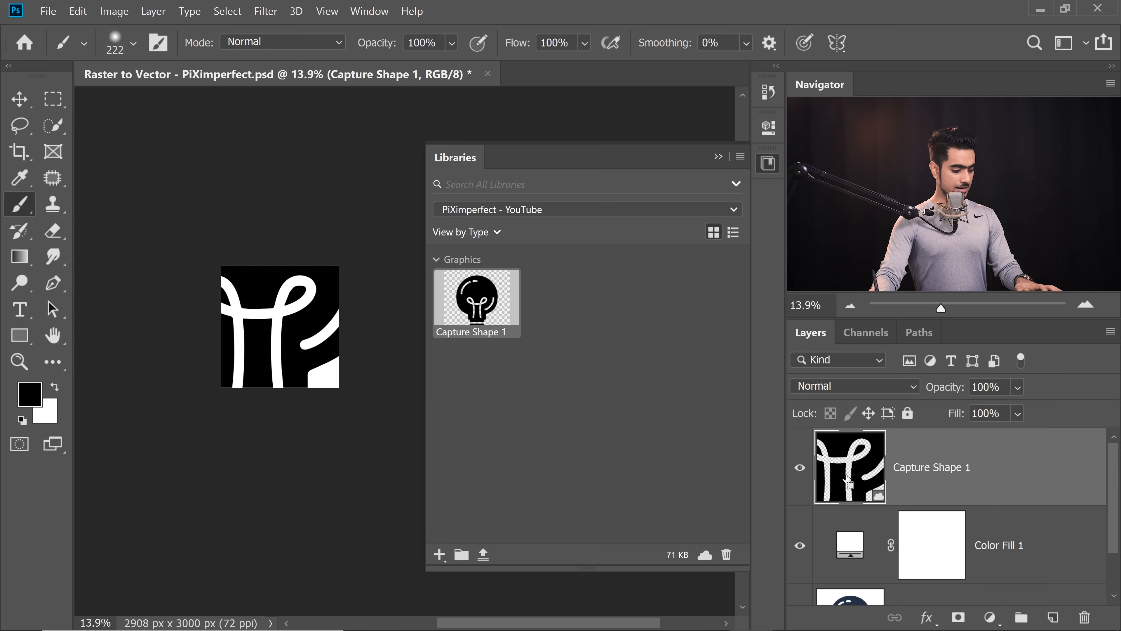
{"action": "key", "text": "ctrl+t"}
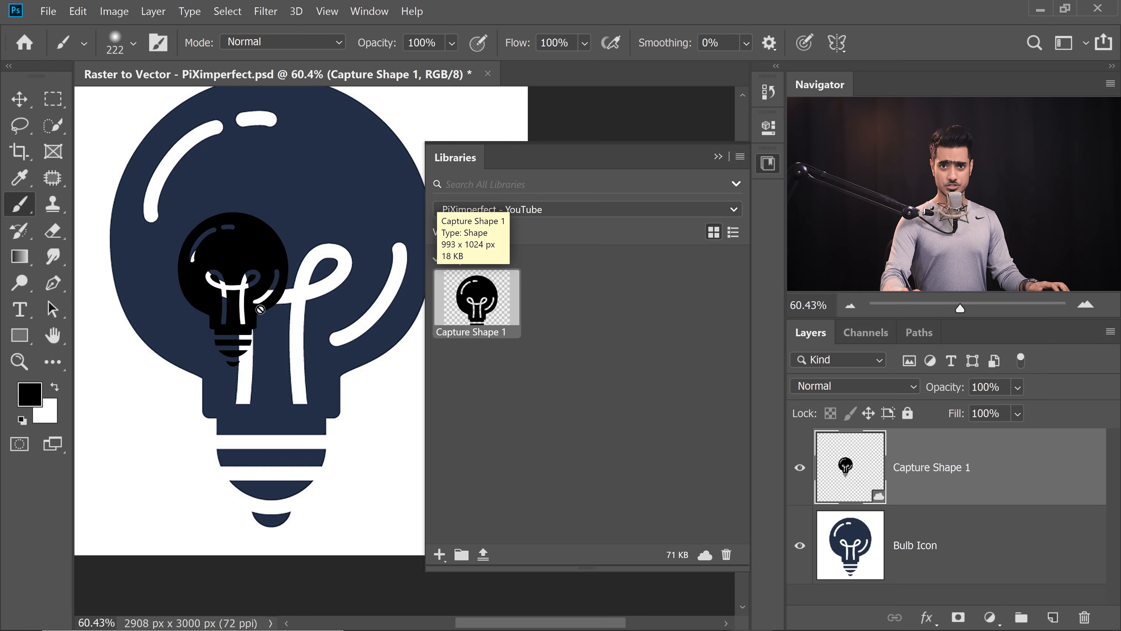
- Add a white Solid Color layer above Bulb Icon and select Capture Shape 1
{"action": "left_click", "coordinate": [930, 545]}
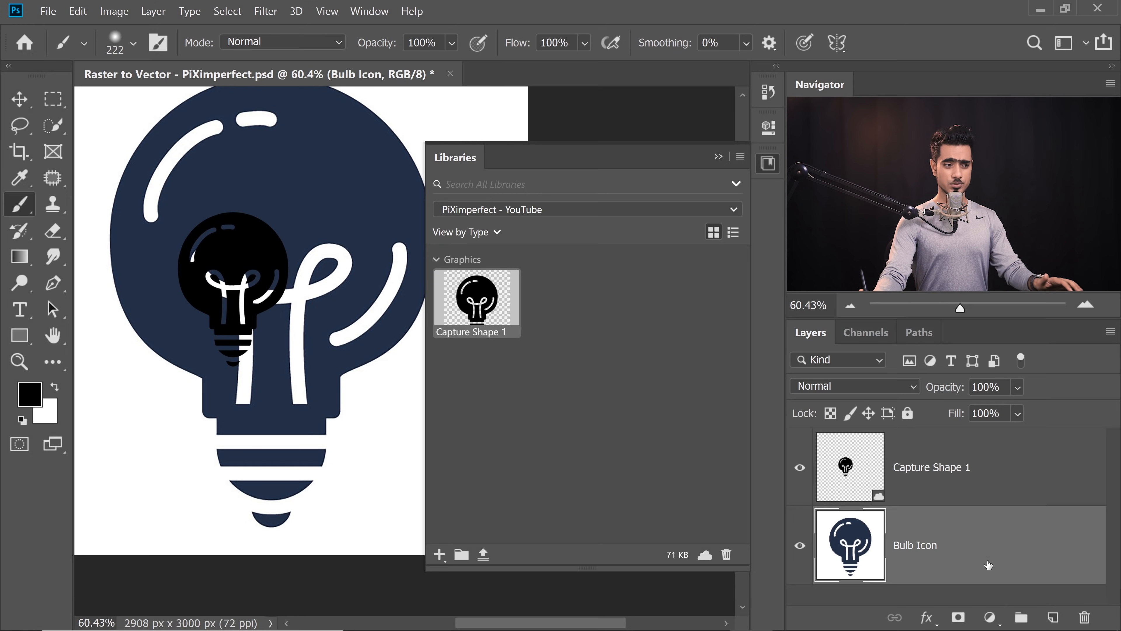
{"action": "left_click", "coordinate": [988, 617]}
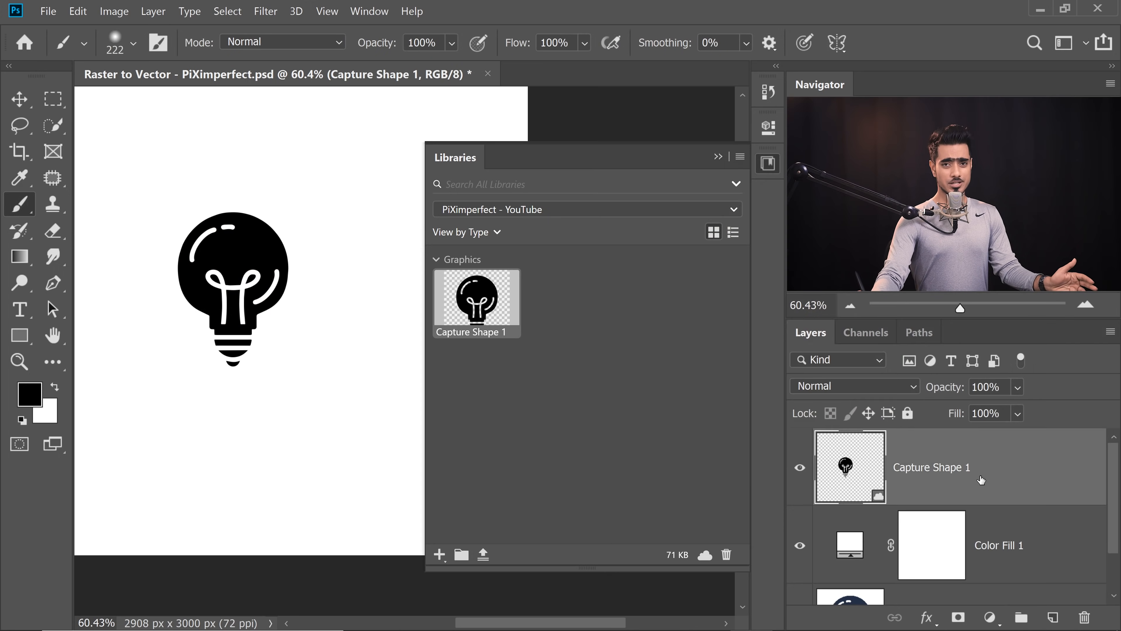
{"action": "left_click", "coordinate": [990, 617]}
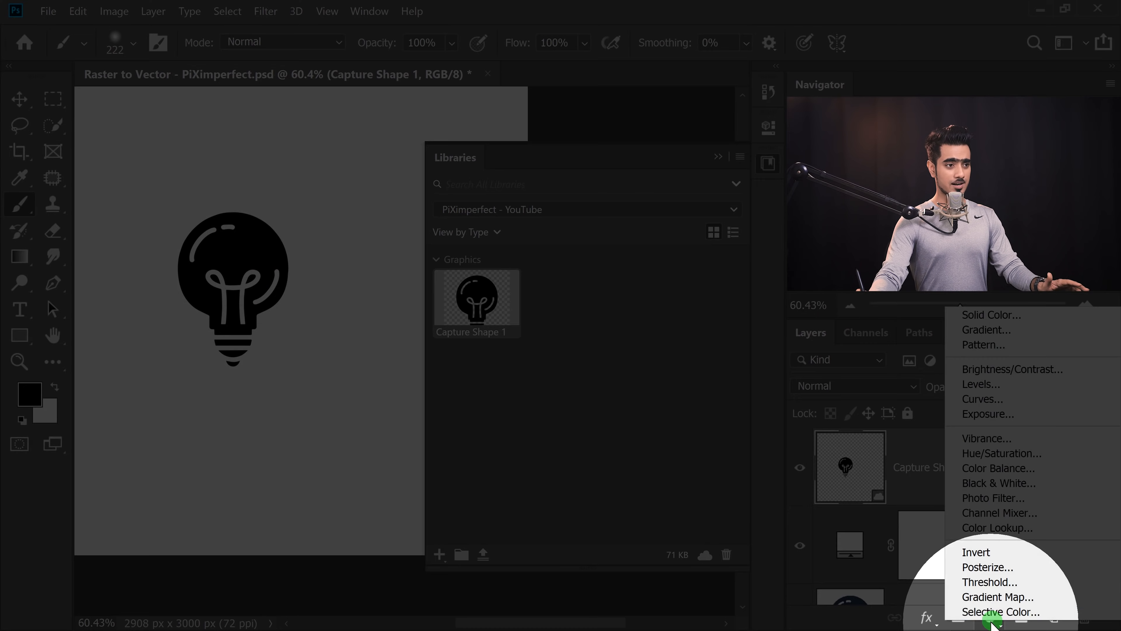
- Add a clipped Solid Color fill on Capture Shape 1 and reopen its picker to choose blue
{"action": "left_click", "coordinate": [991, 315]}
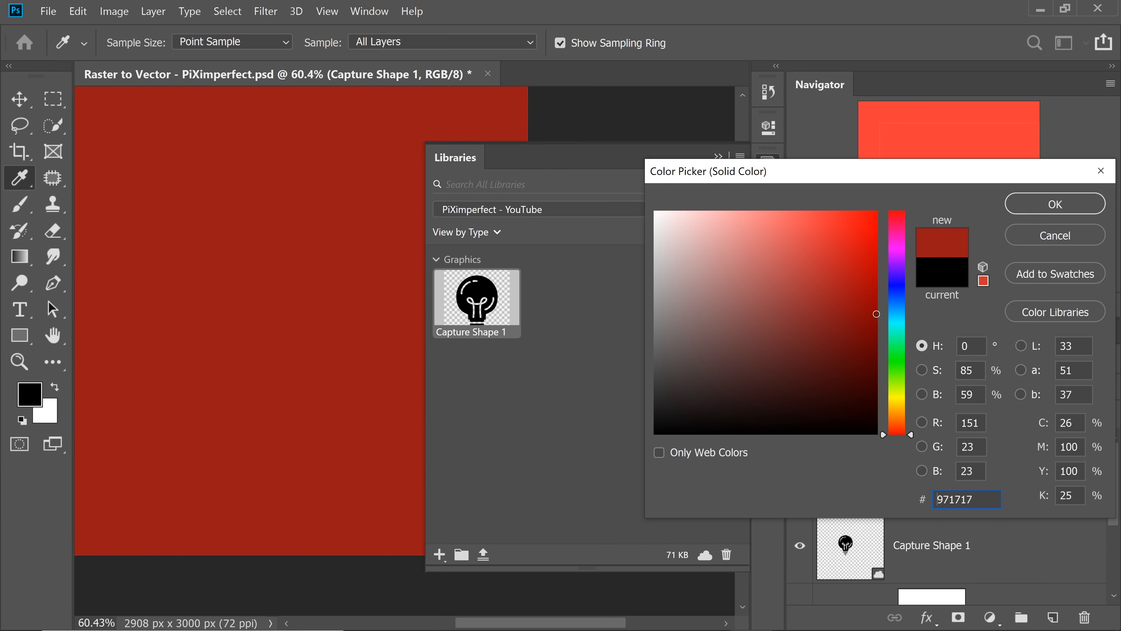
{"action": "left_click", "coordinate": [1054, 204]}
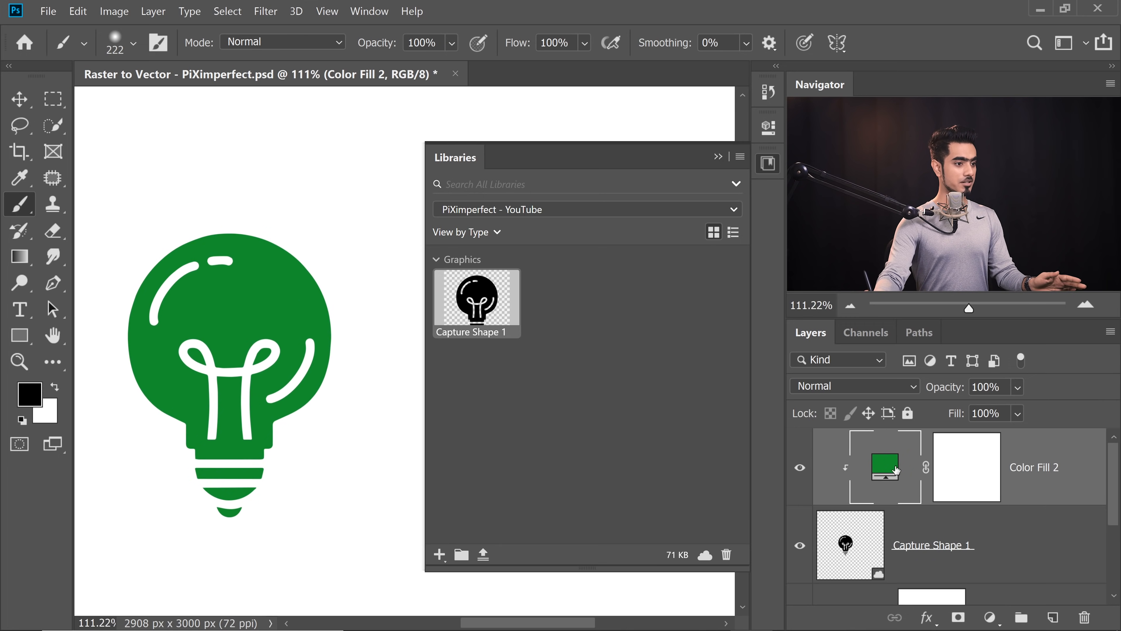
{"action": "double_click", "coordinate": [886, 468]}
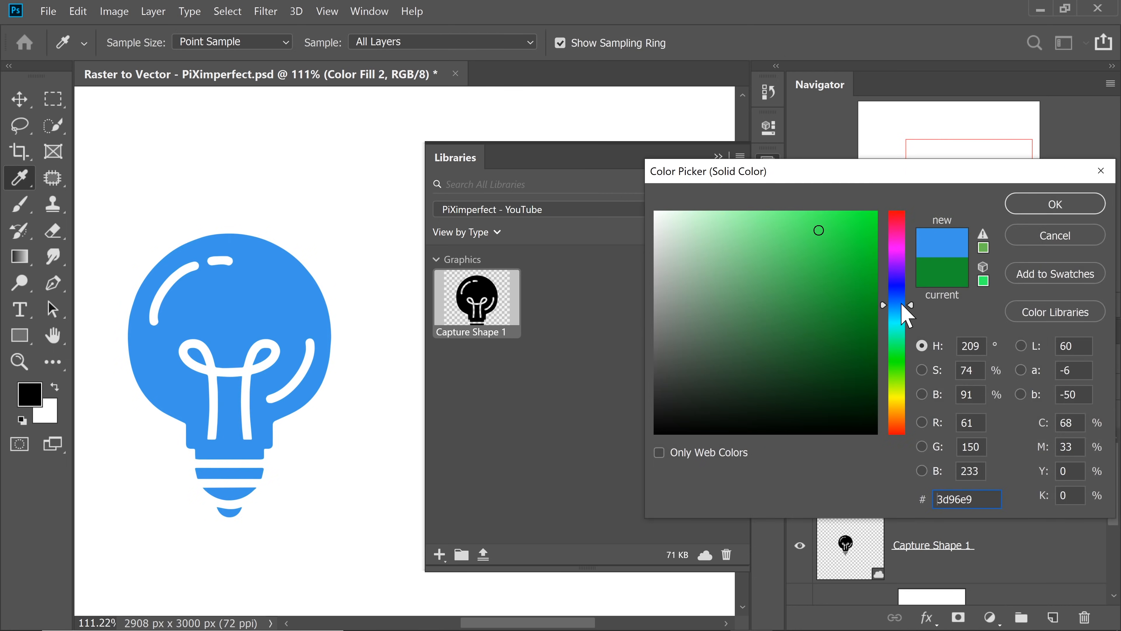